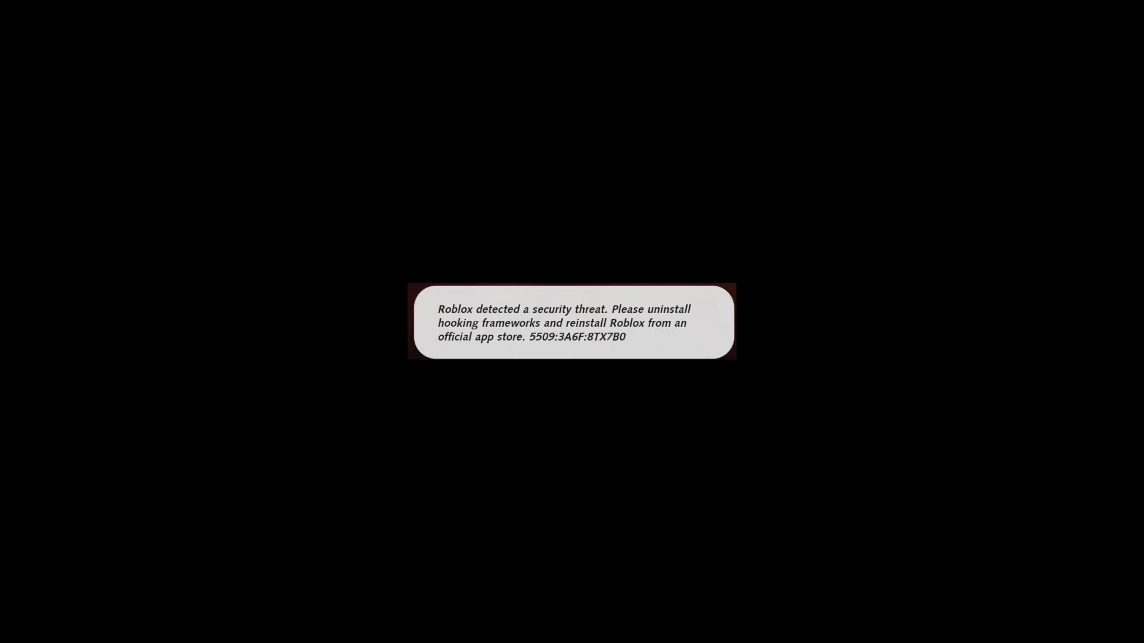
{"action": "mouse_move", "coordinate": [679, 372]}
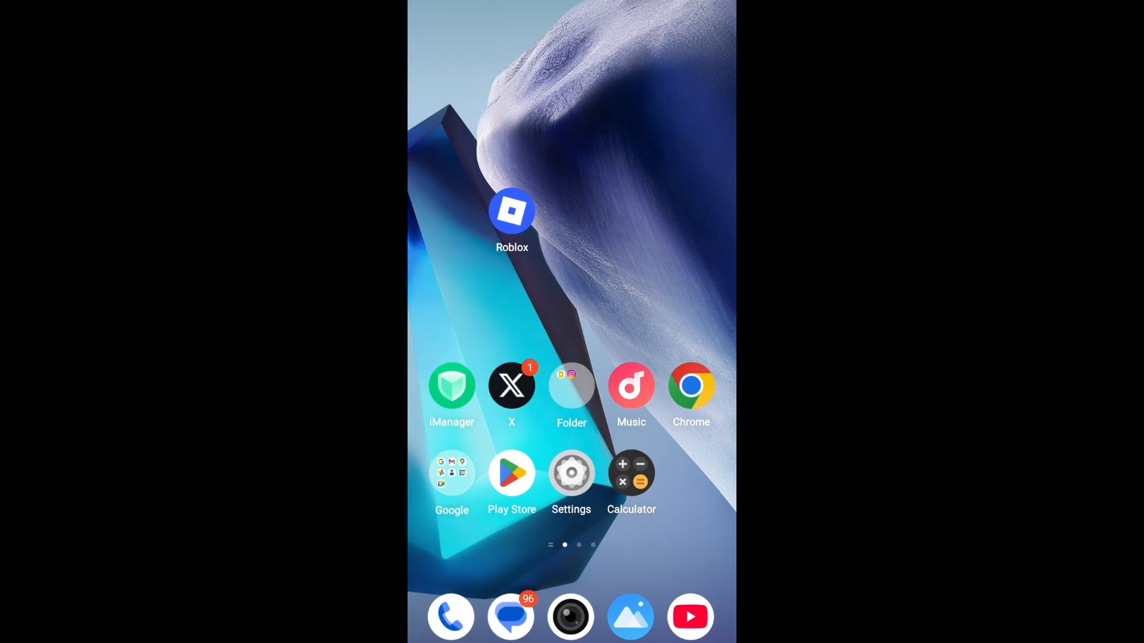
Step: Search the Play Store for 'roblox' via the recent search, showing the installed Roblox listing
{"action": "left_click", "coordinate": [511, 473]}
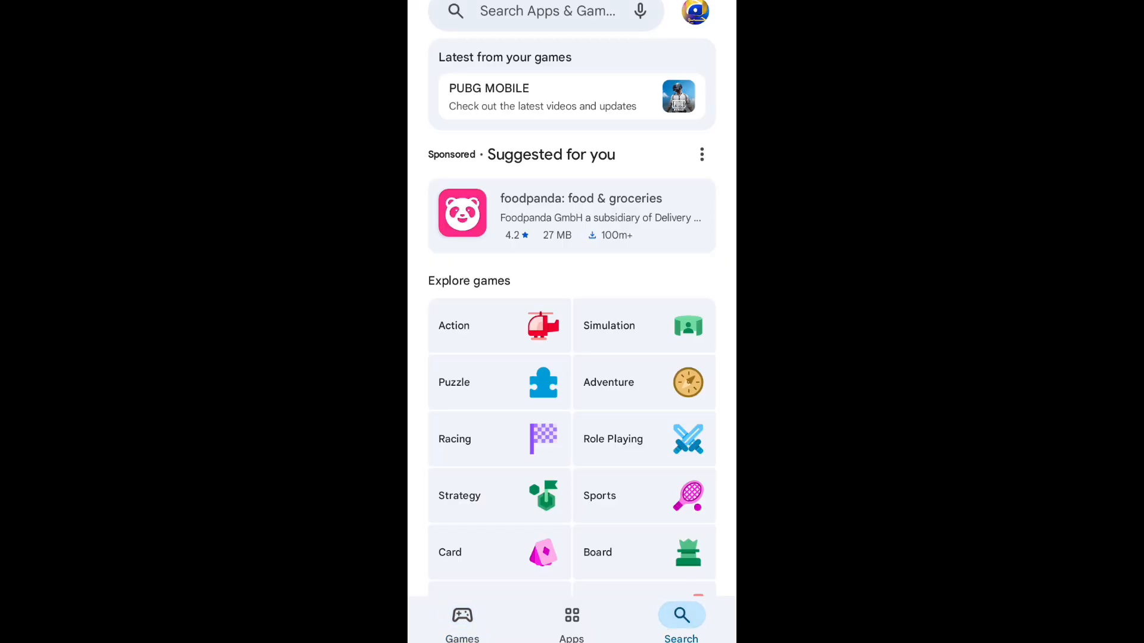
{"action": "left_click", "coordinate": [546, 11]}
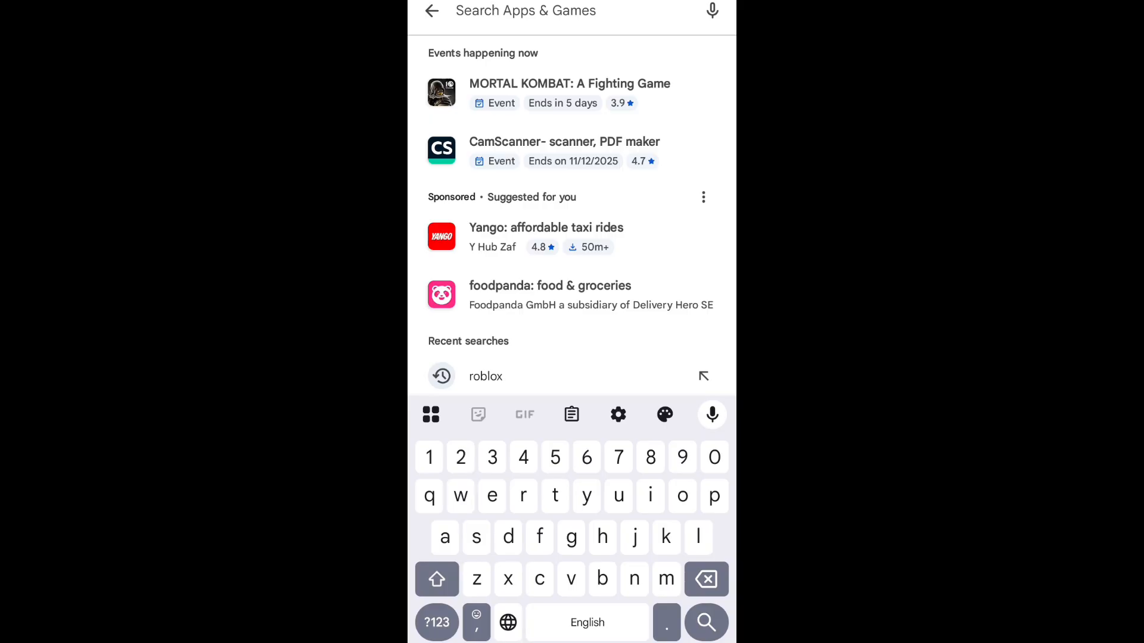
{"action": "left_click", "coordinate": [485, 375]}
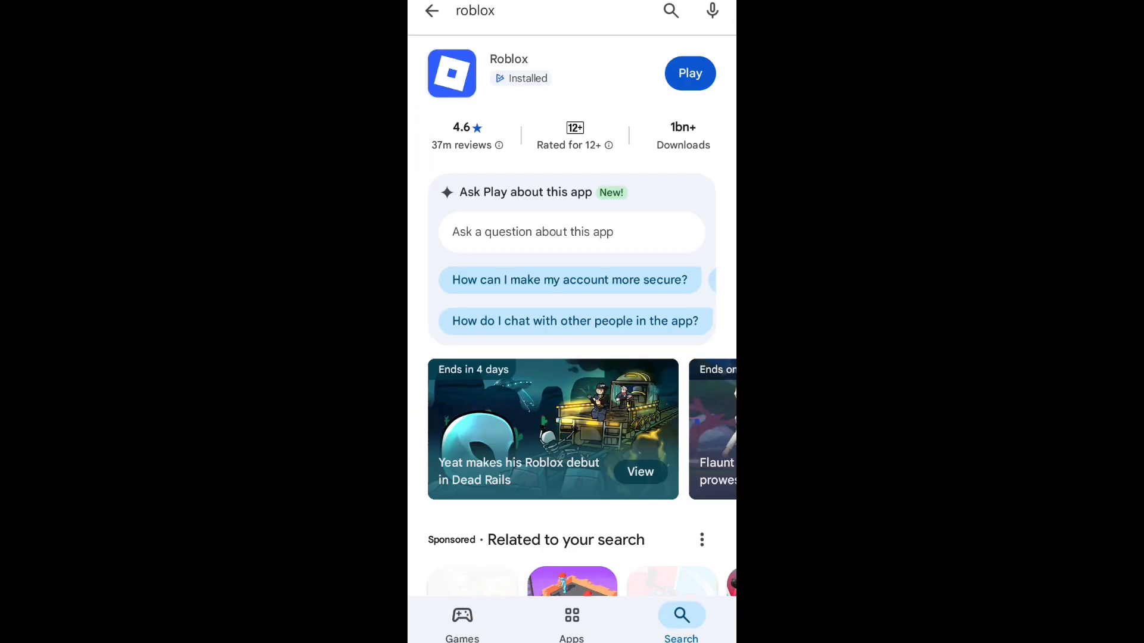